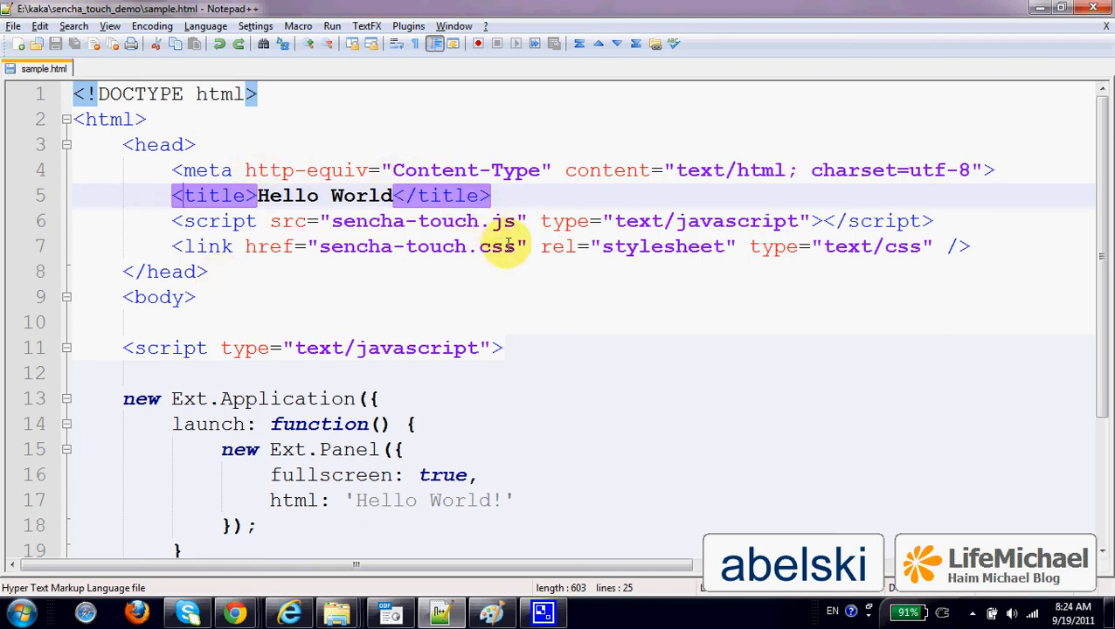
pyautogui.moveTo(501, 254)
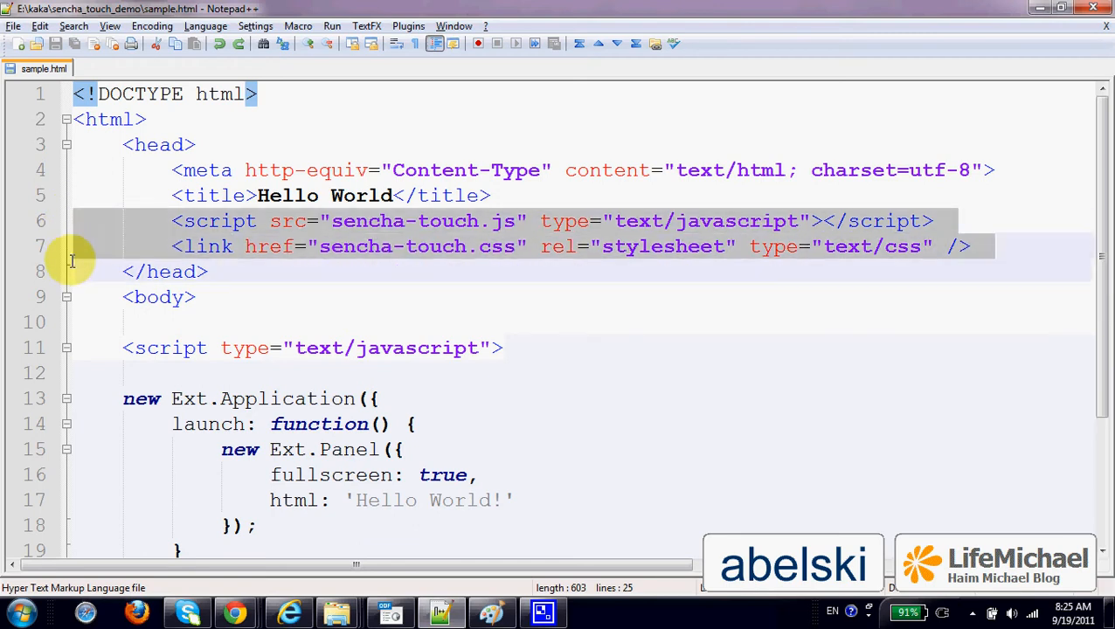
# Deselect the include lines and scroll to the new Ext.Application launch script.
pyautogui.click(219, 272)
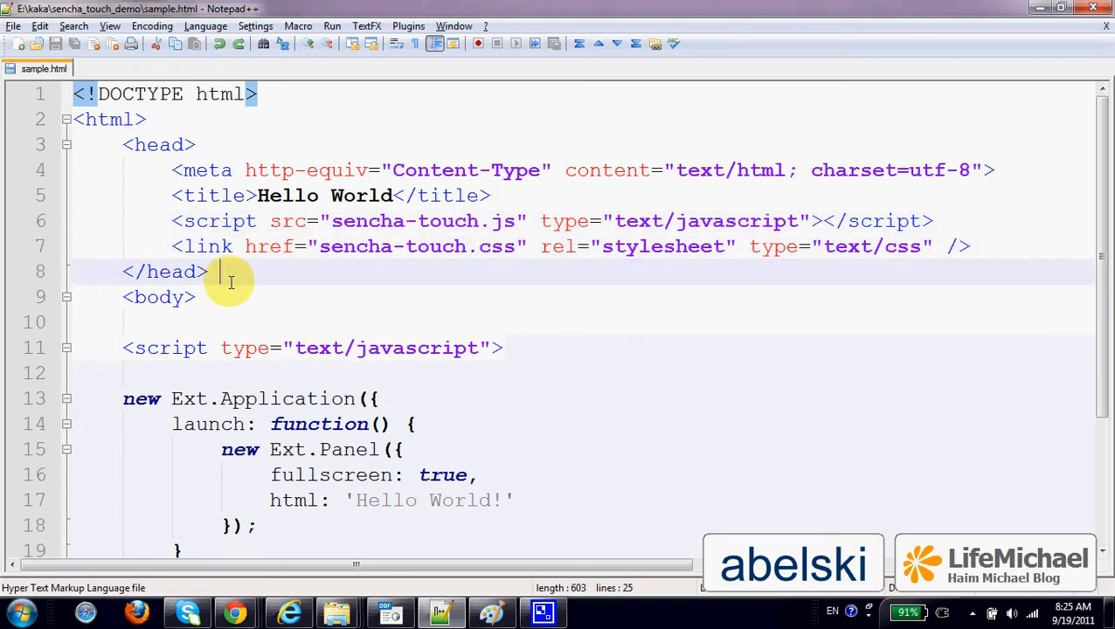
pyautogui.moveTo(129, 428)
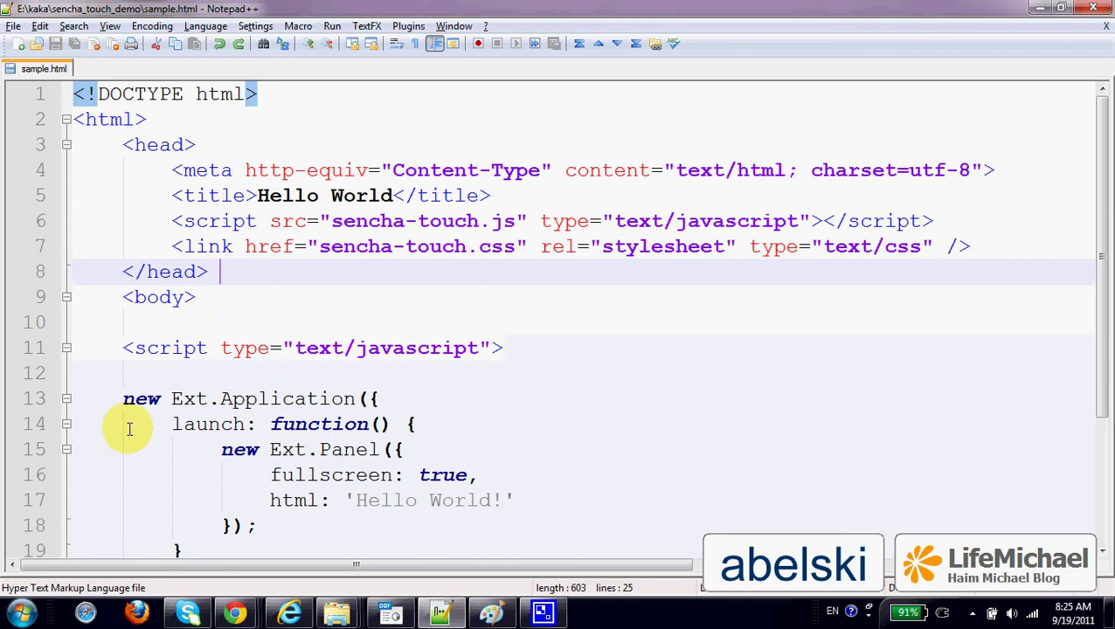
pyautogui.scroll(-3)
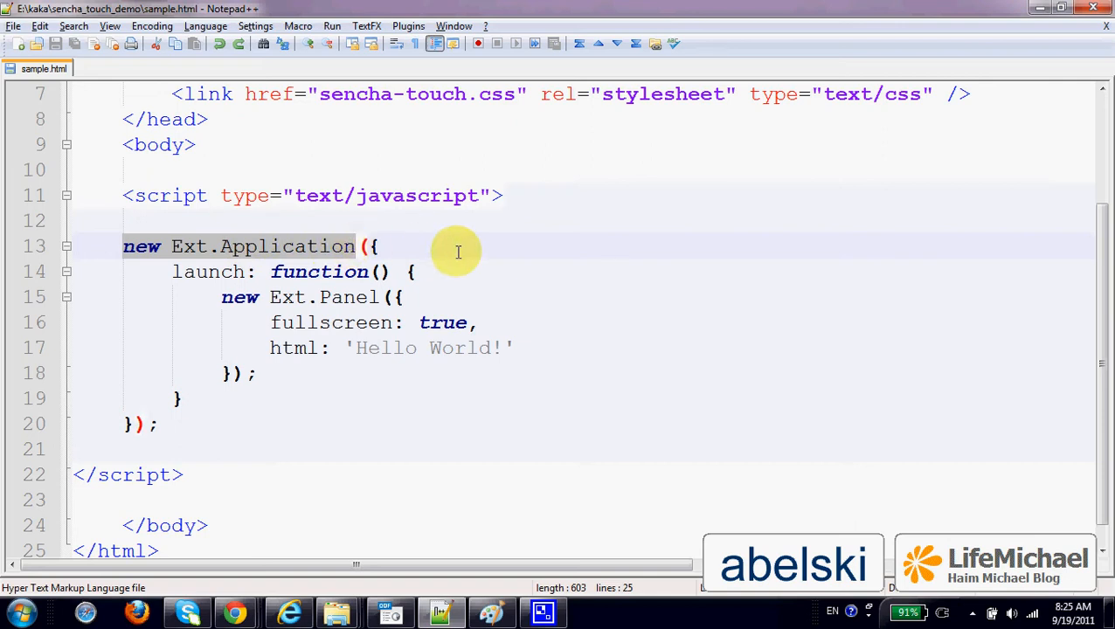
pyautogui.moveTo(469, 249)
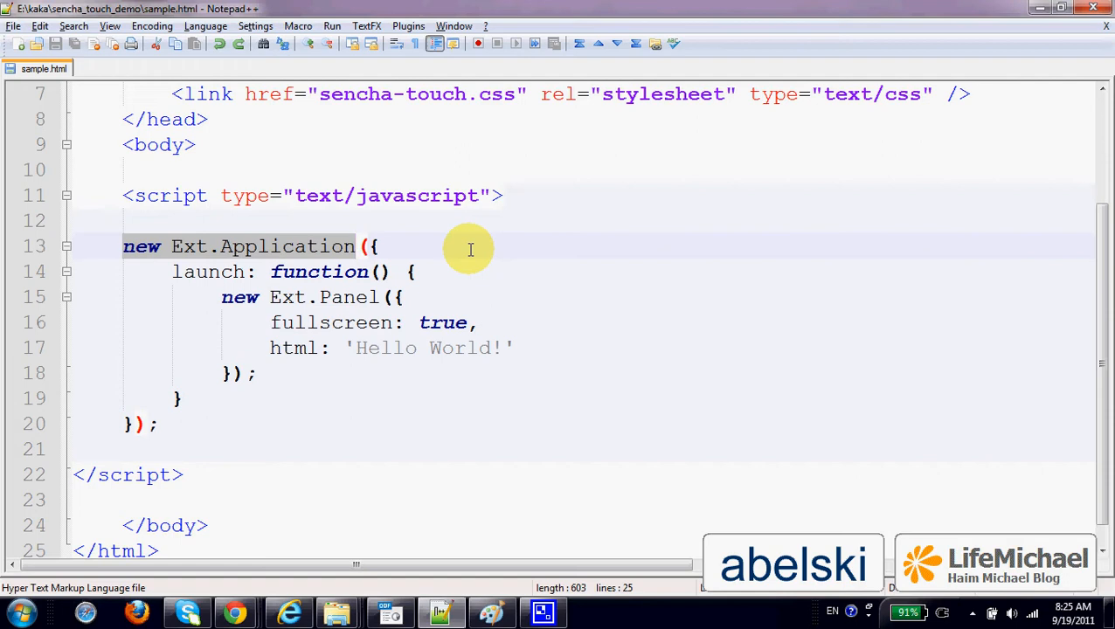
pyautogui.moveTo(471, 243)
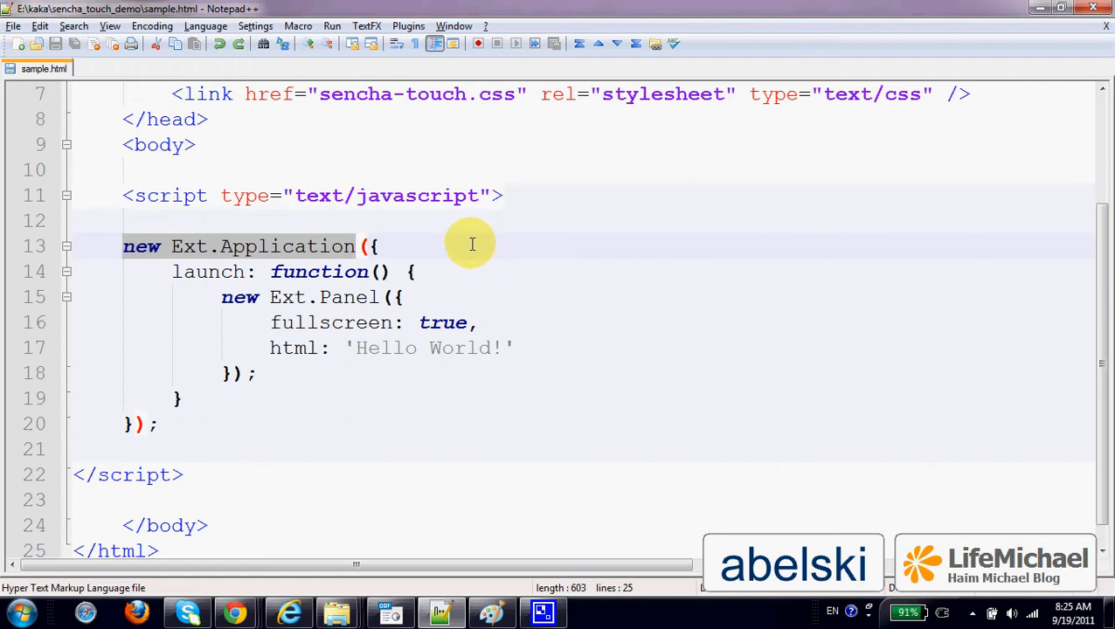
pyautogui.moveTo(275, 262)
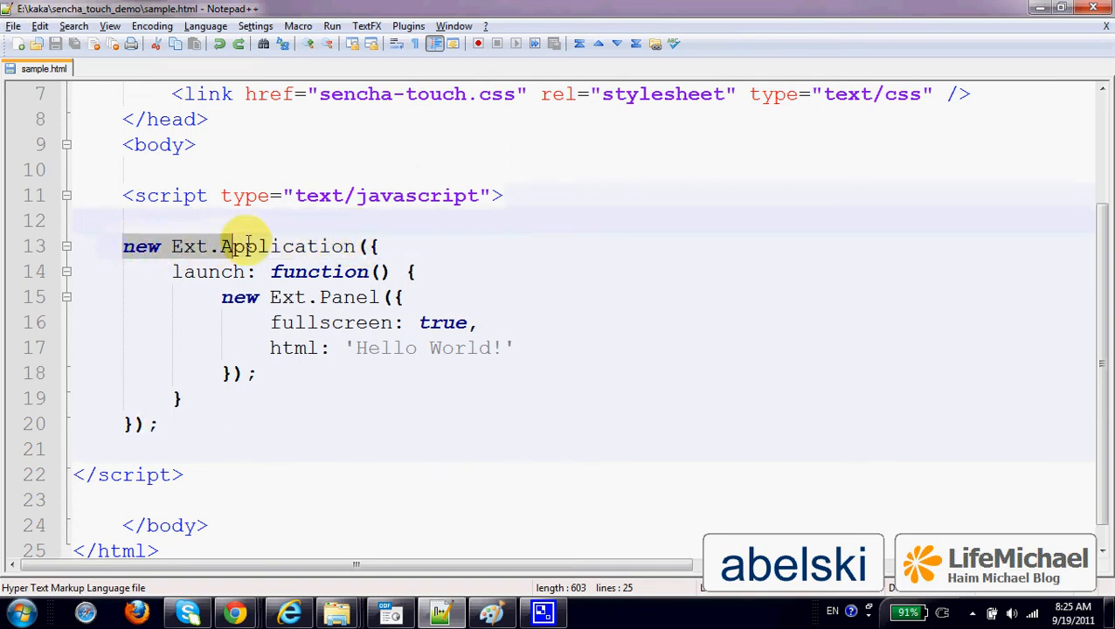
pyautogui.moveTo(358, 246)
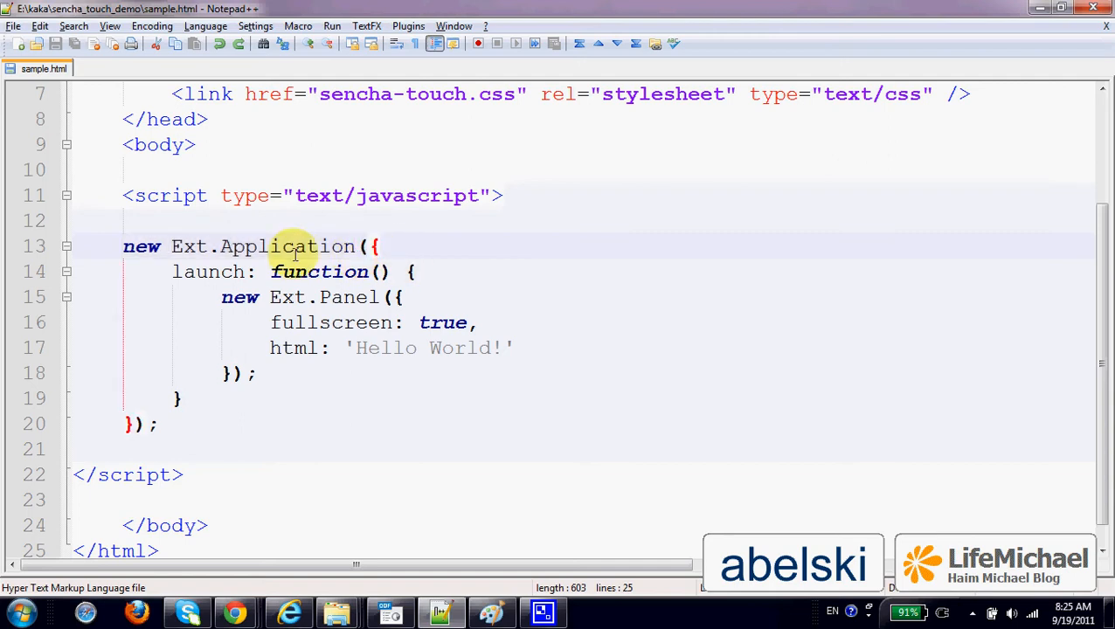
pyautogui.moveTo(341, 246)
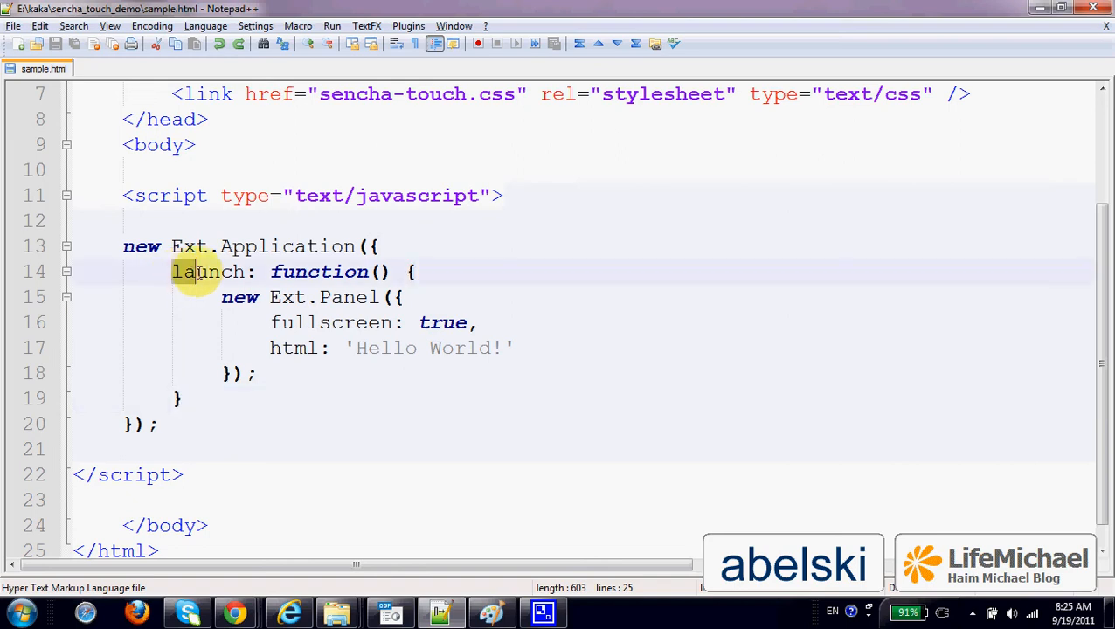
pyautogui.doubleClick(208, 272)
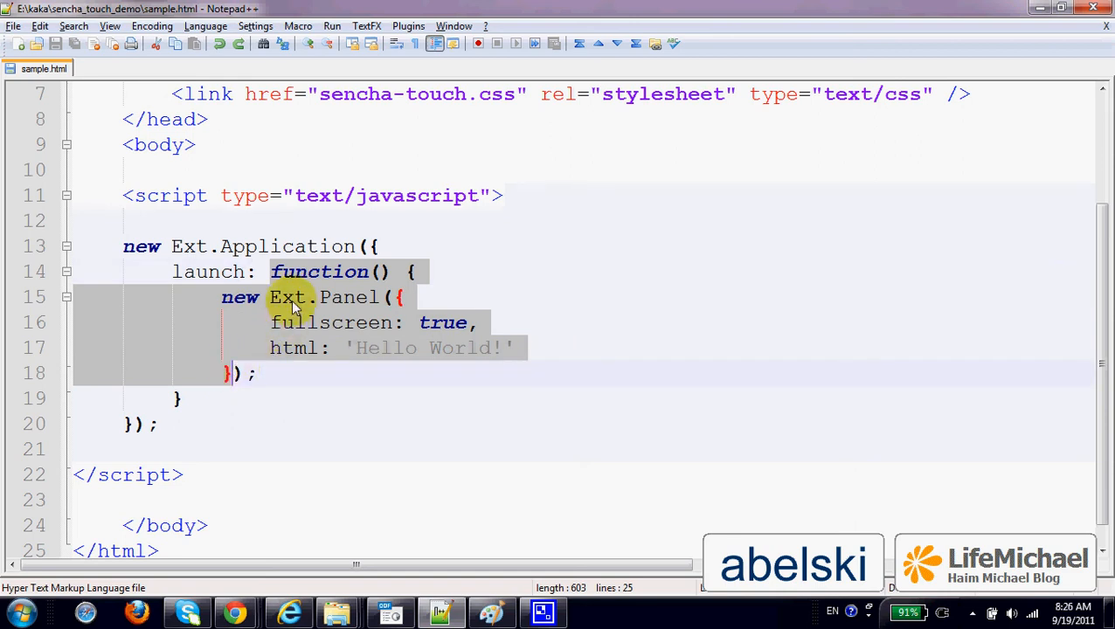
pyautogui.moveTo(275, 322)
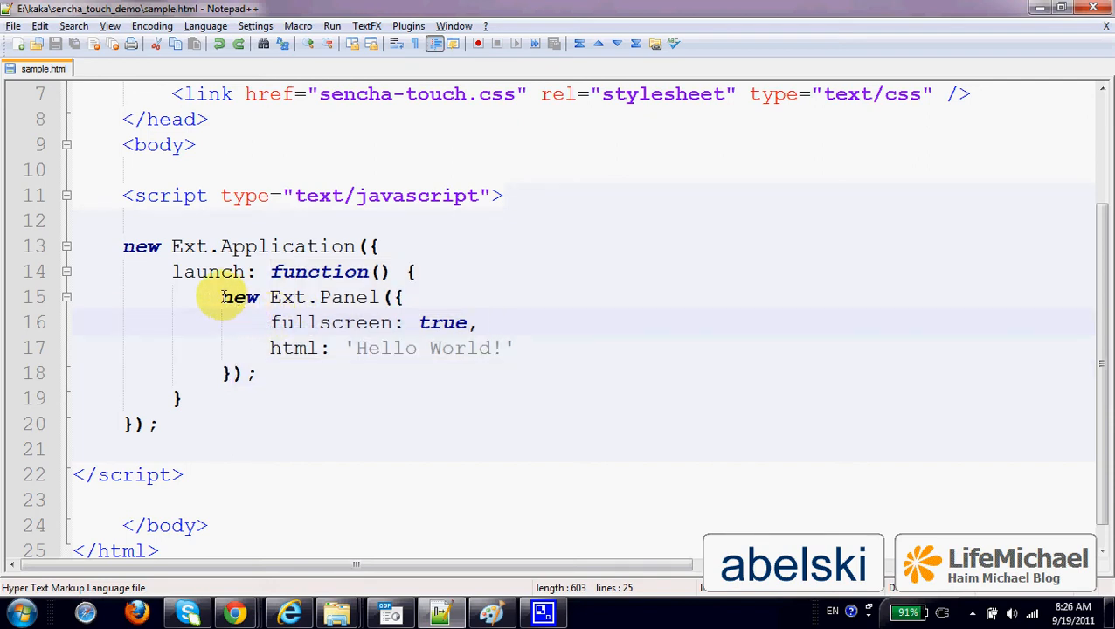
pyautogui.moveTo(220, 297); pyautogui.dragTo(269, 322)
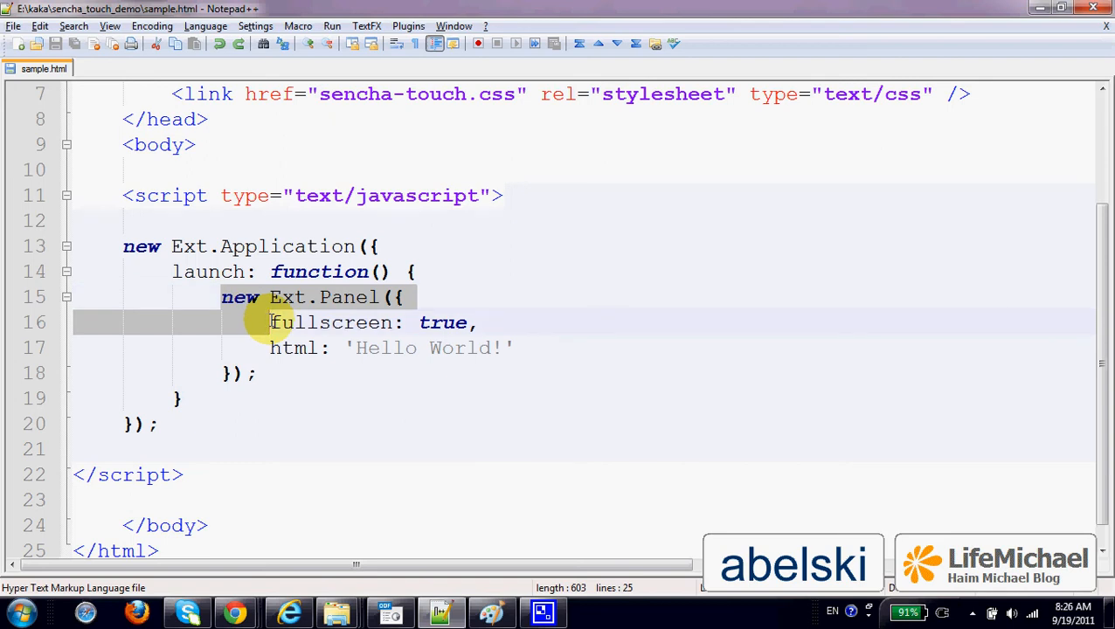
pyautogui.moveTo(272, 332)
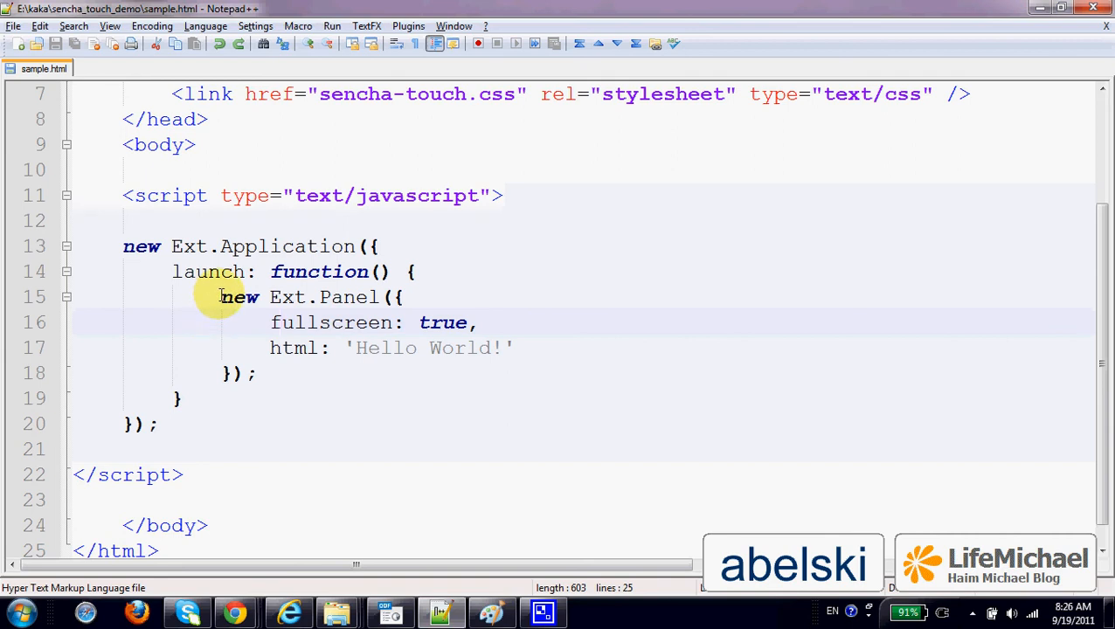
pyautogui.moveTo(219, 296); pyautogui.dragTo(232, 373)
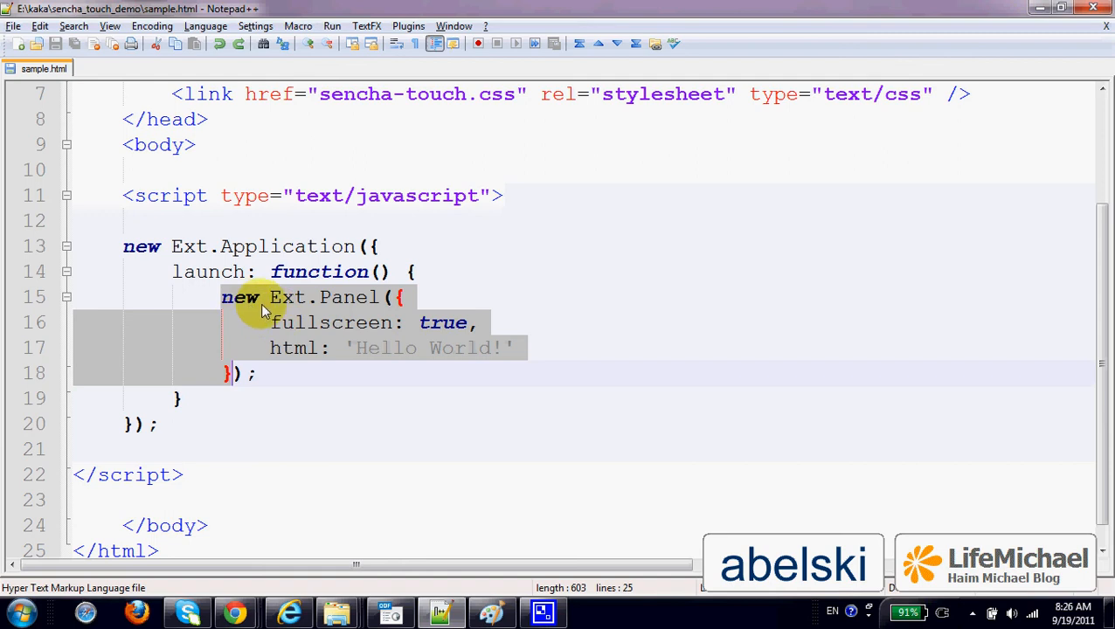
pyautogui.moveTo(399, 315)
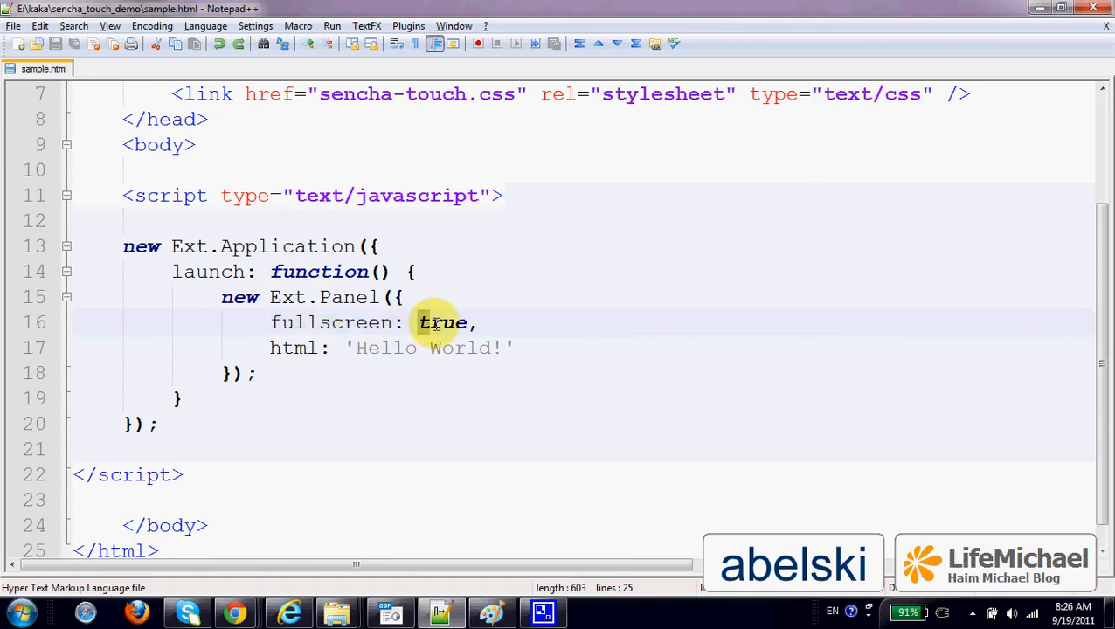
pyautogui.doubleClick(444, 322)
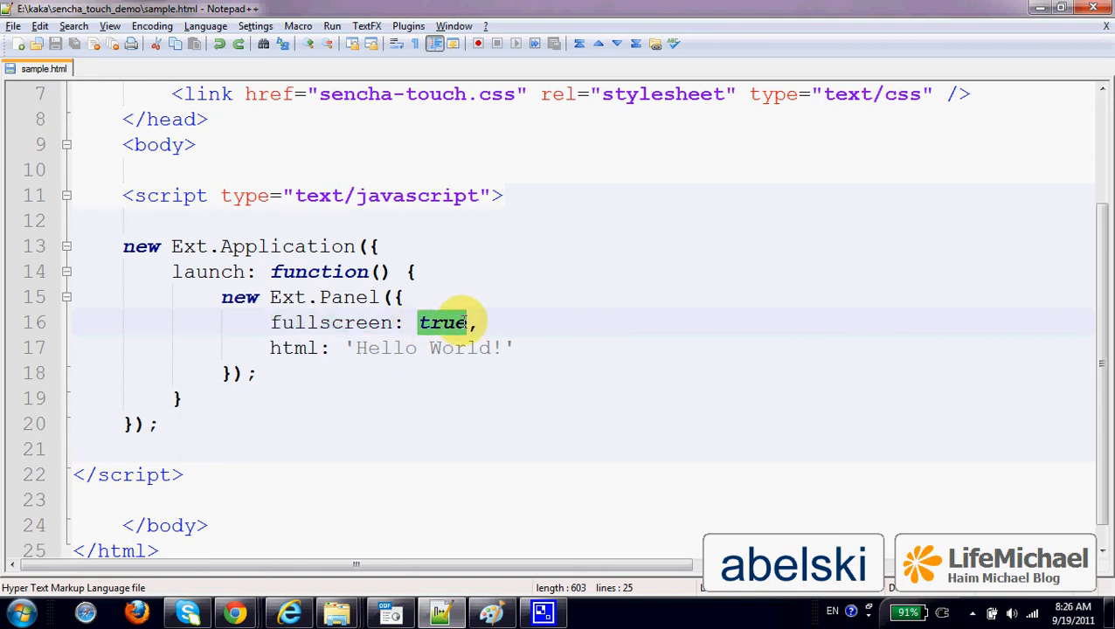
pyautogui.moveTo(320, 334)
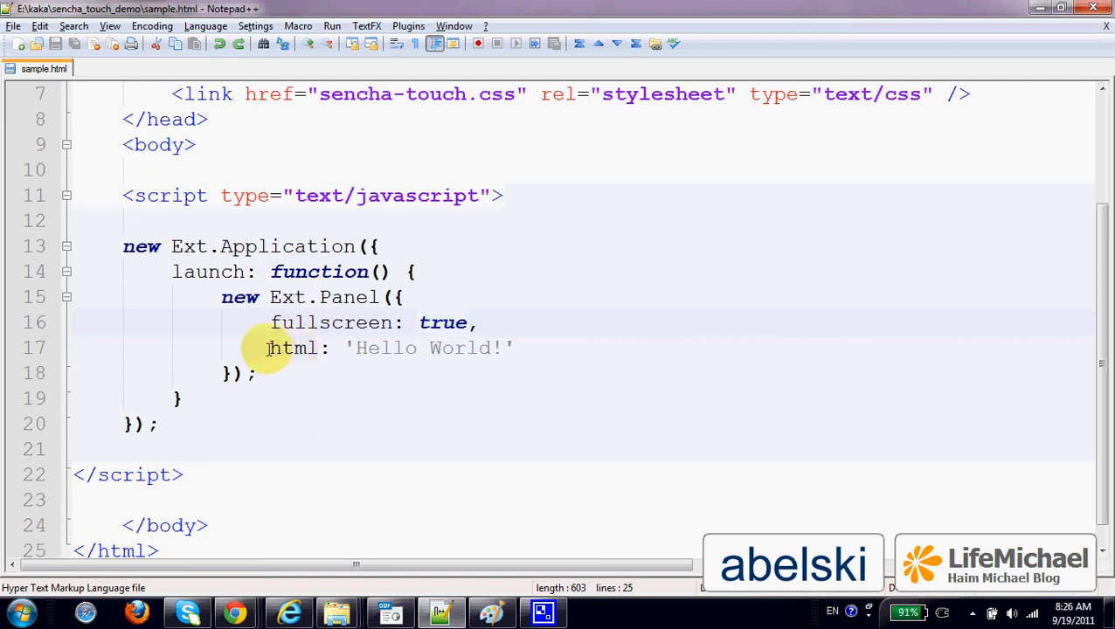
pyautogui.doubleClick(295, 348)
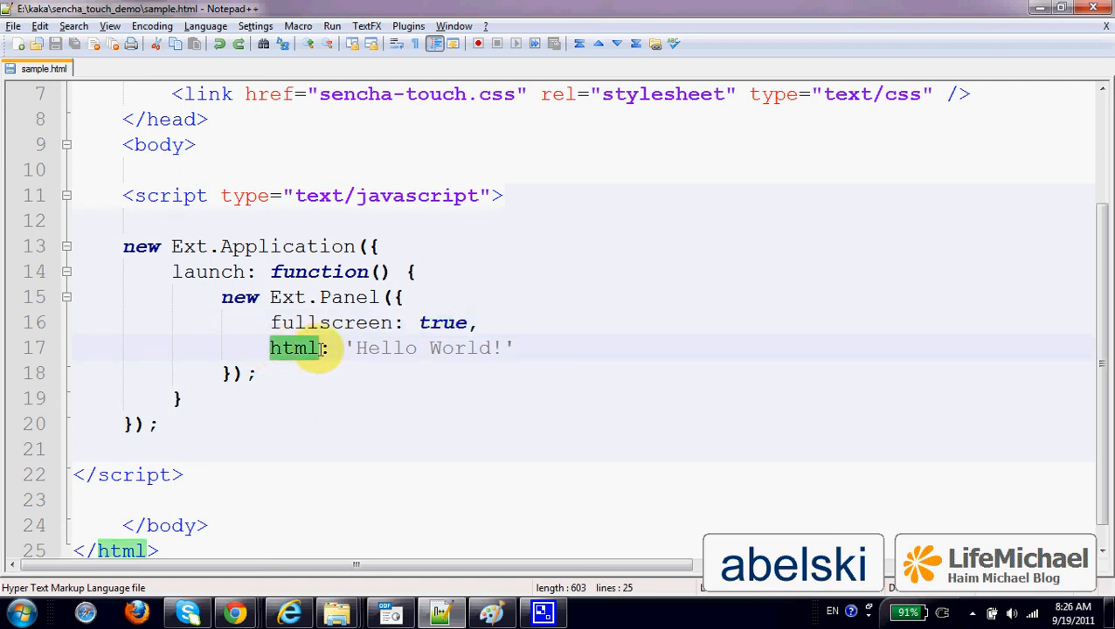
pyautogui.moveTo(359, 358)
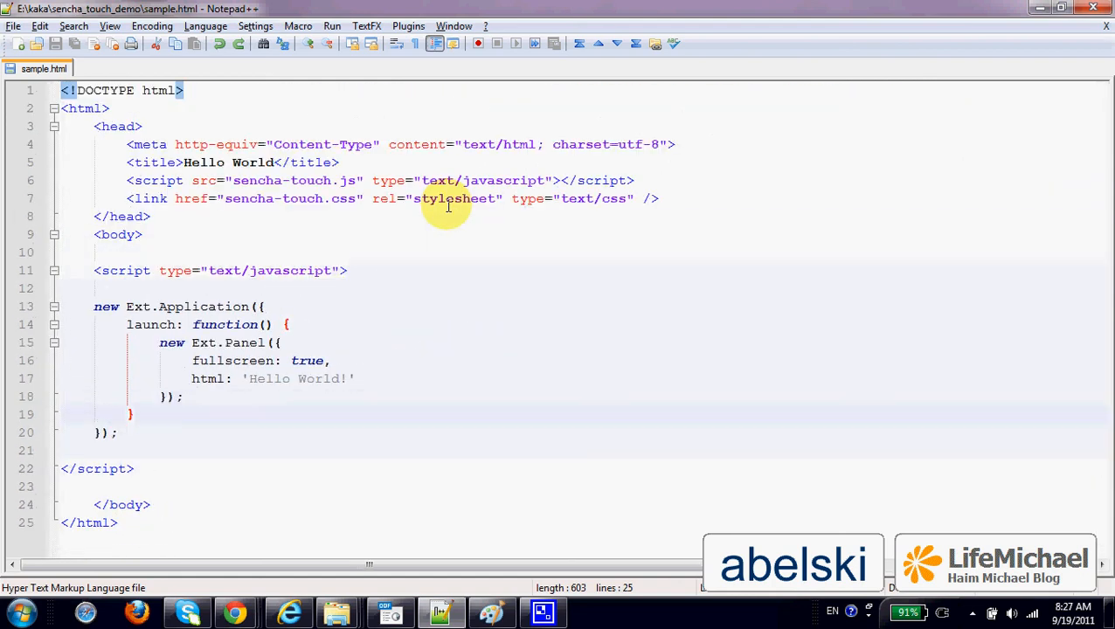
# Show the Run menu's Launch in Firefox, IE, Chrome and Safari options.
pyautogui.click(331, 25)
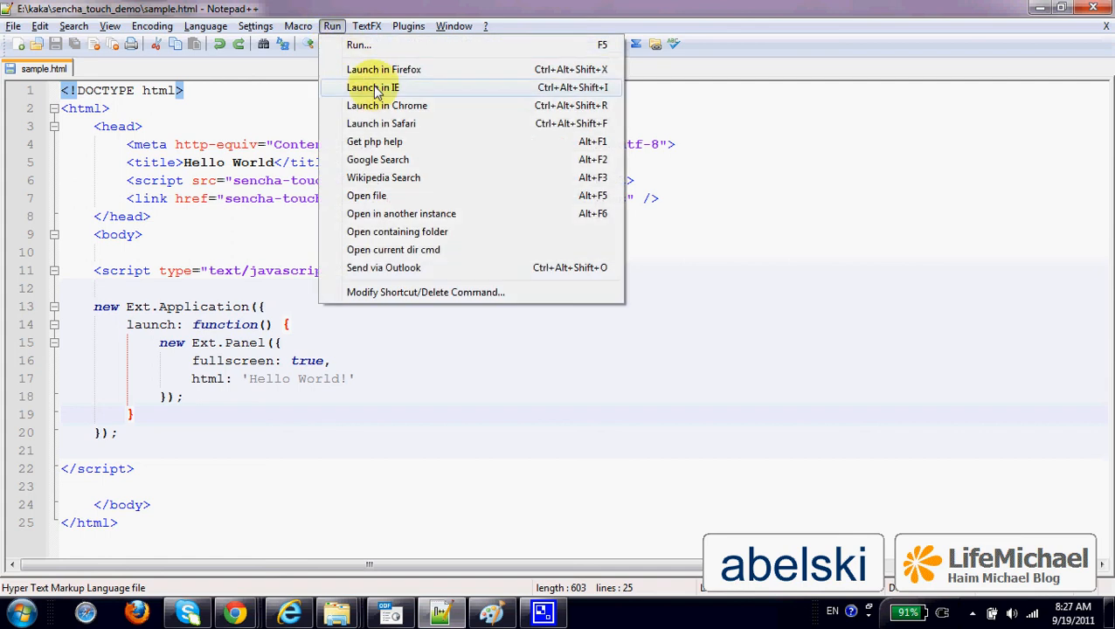